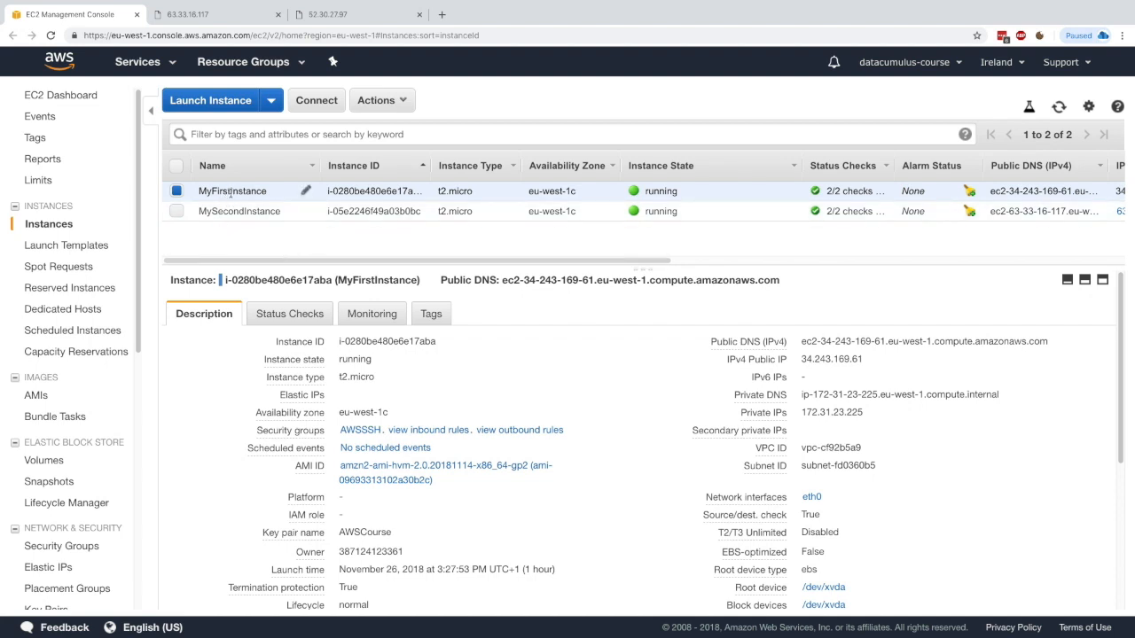
View MyFirstInstance's basic CloudWatch graphs for CPU, disk and network over the last hour
{"action": "left_click", "coordinate": [369, 313]}
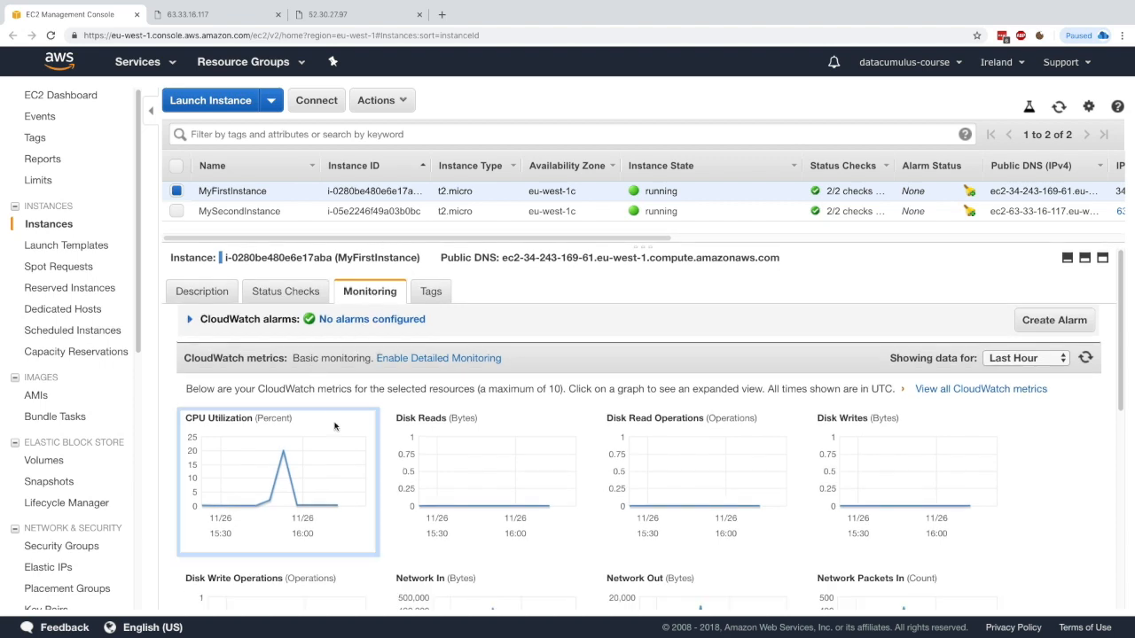
{"action": "scroll", "scroll_direction": "down", "scroll_amount": 3}
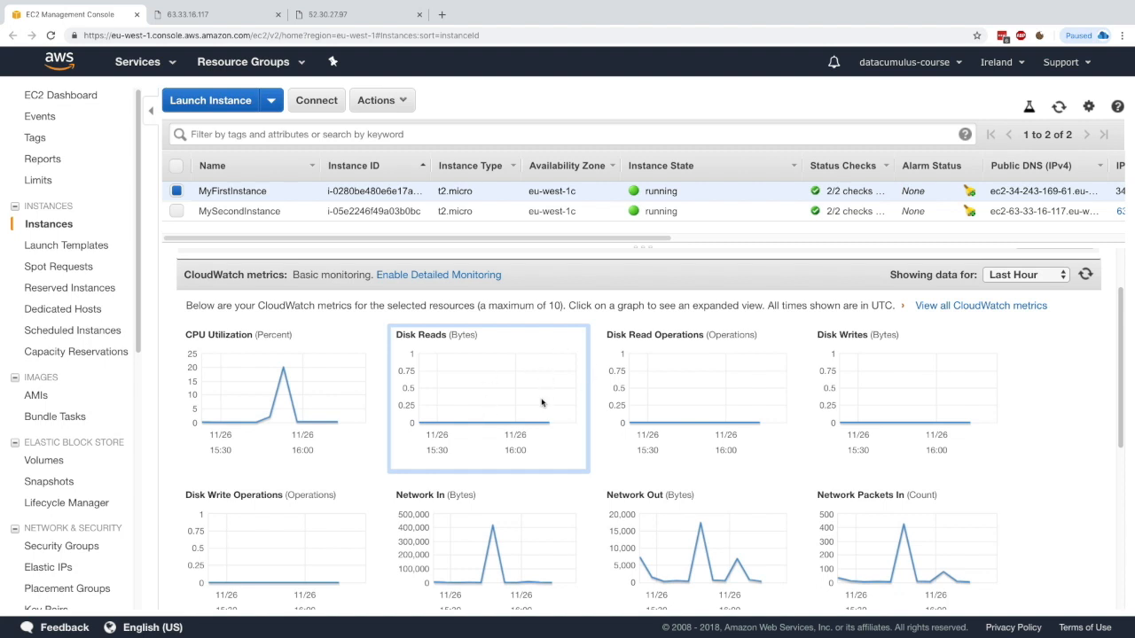
{"action": "mouse_move", "coordinate": [642, 404]}
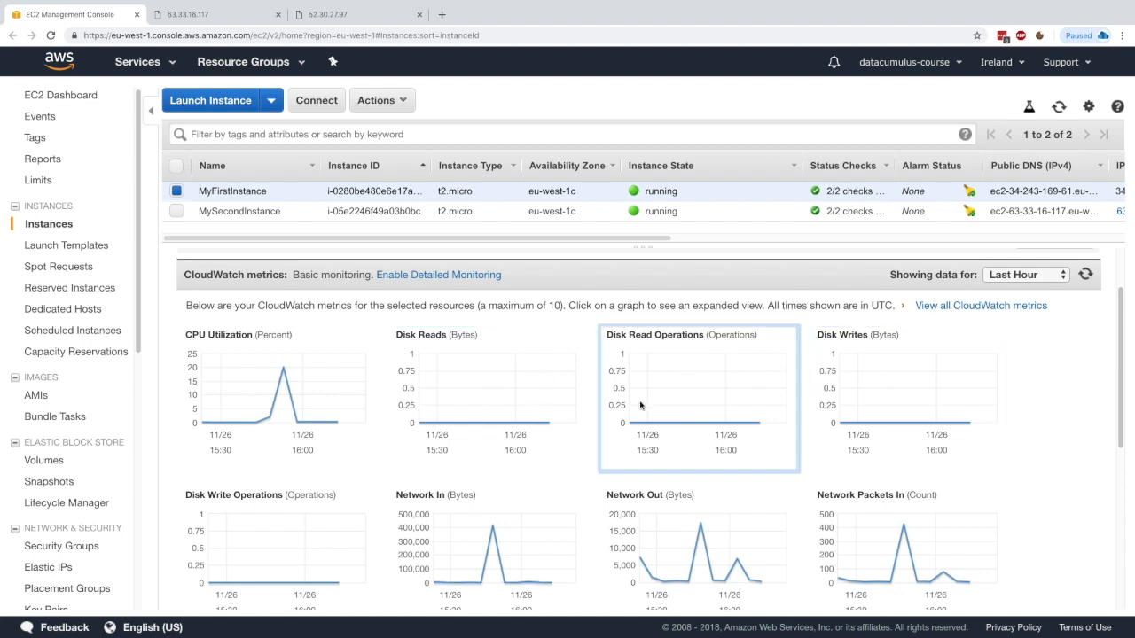
{"action": "mouse_move", "coordinate": [483, 419]}
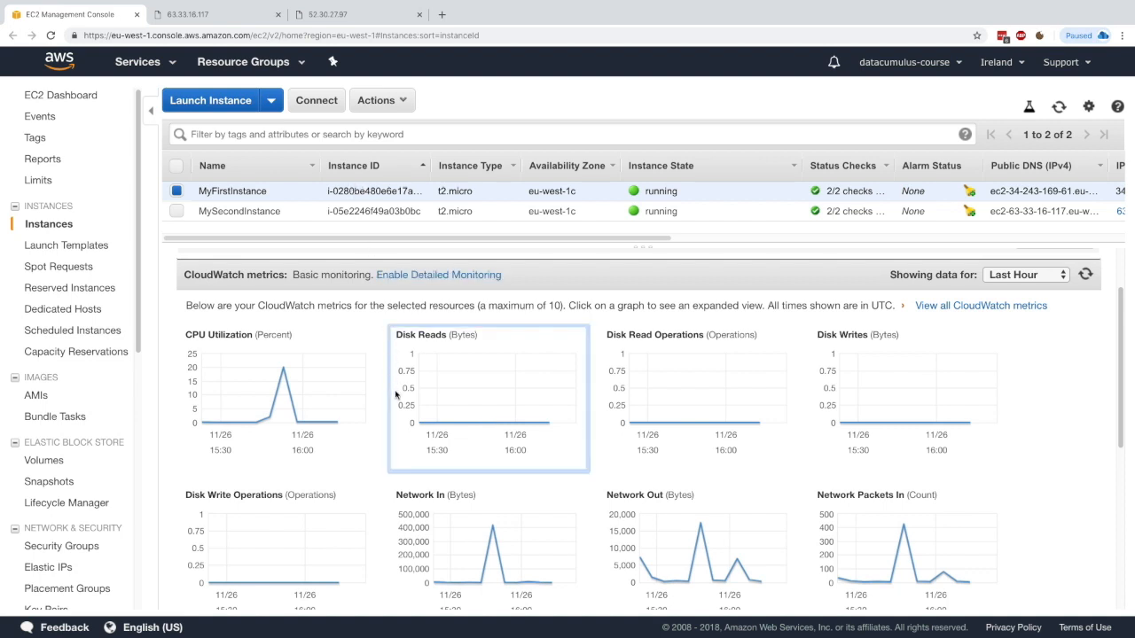
{"action": "scroll", "scroll_direction": "down", "scroll_amount": 3}
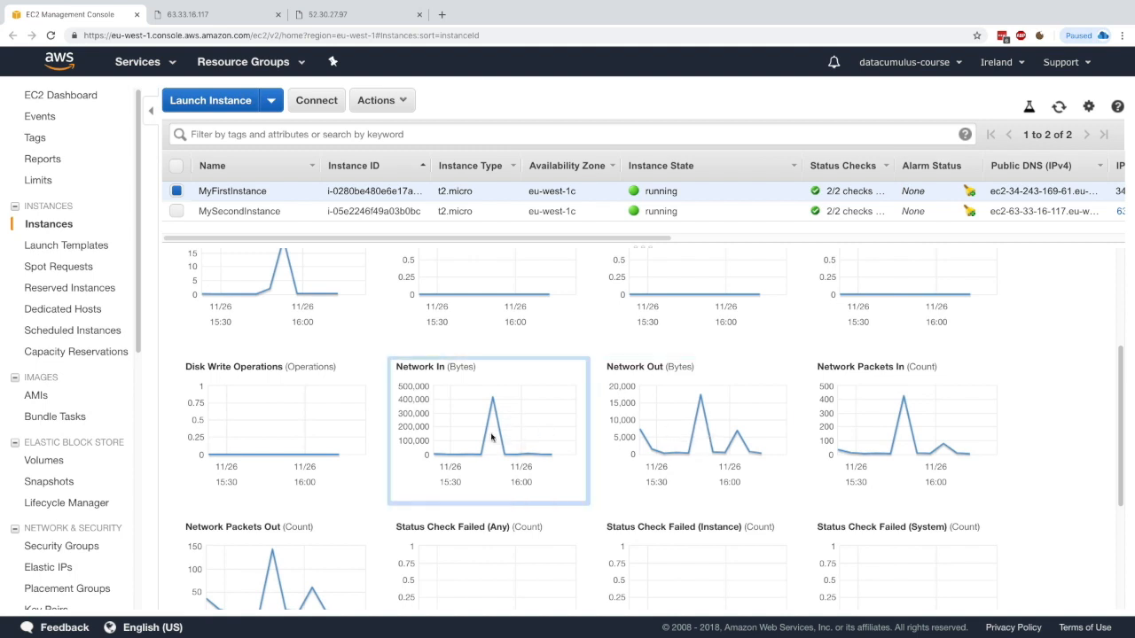
{"action": "mouse_move", "coordinate": [697, 435]}
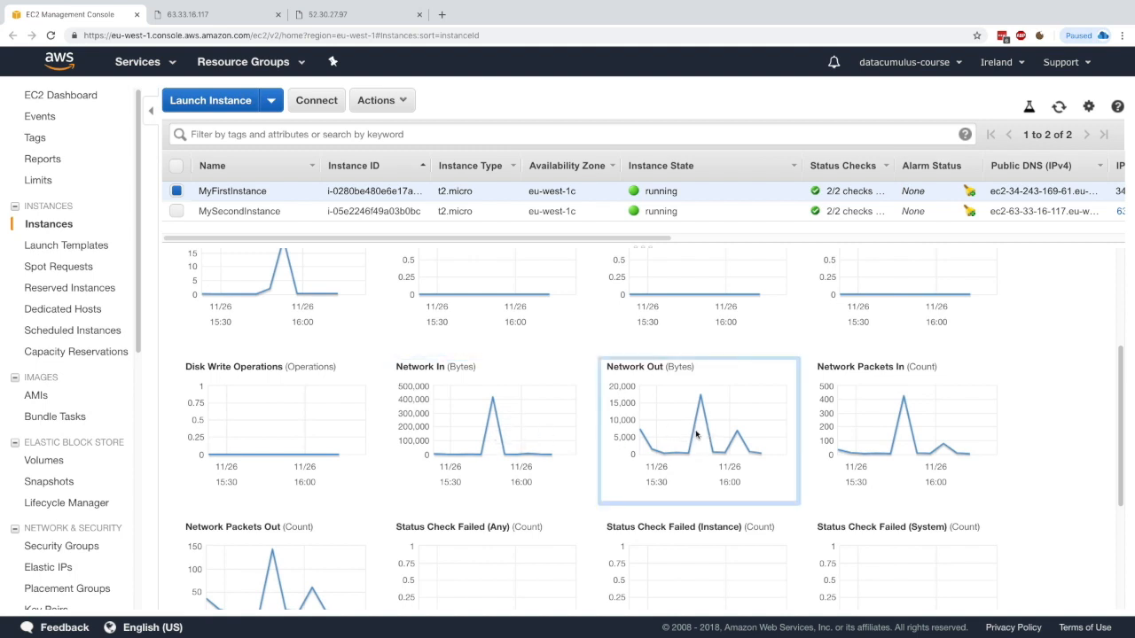
{"action": "mouse_move", "coordinate": [862, 383]}
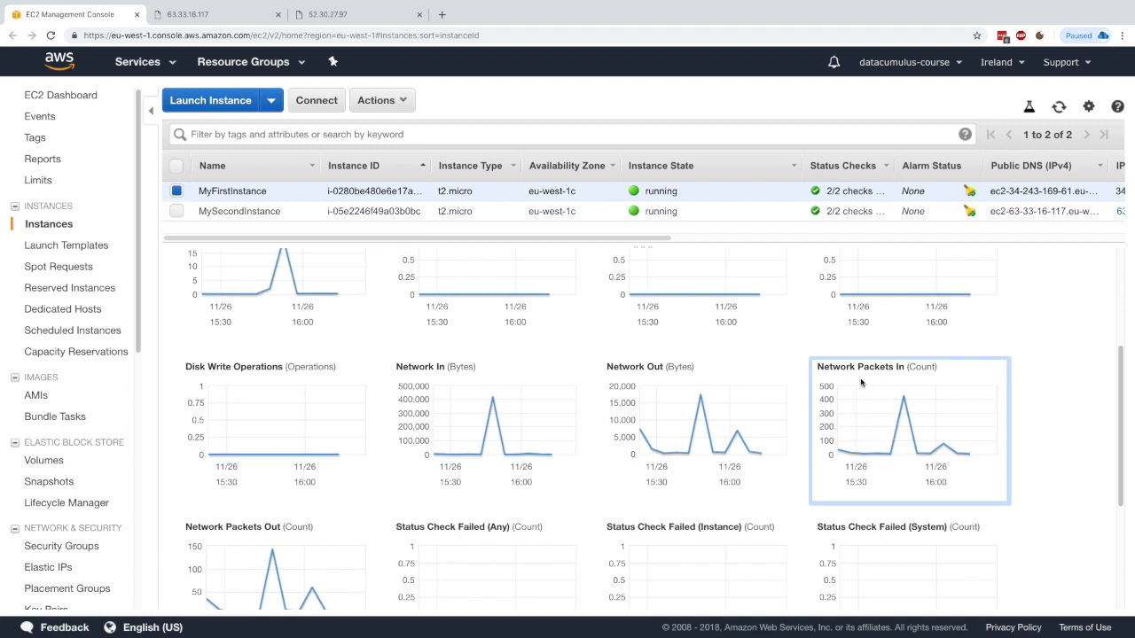
{"action": "scroll", "scroll_direction": "down", "scroll_amount": 3}
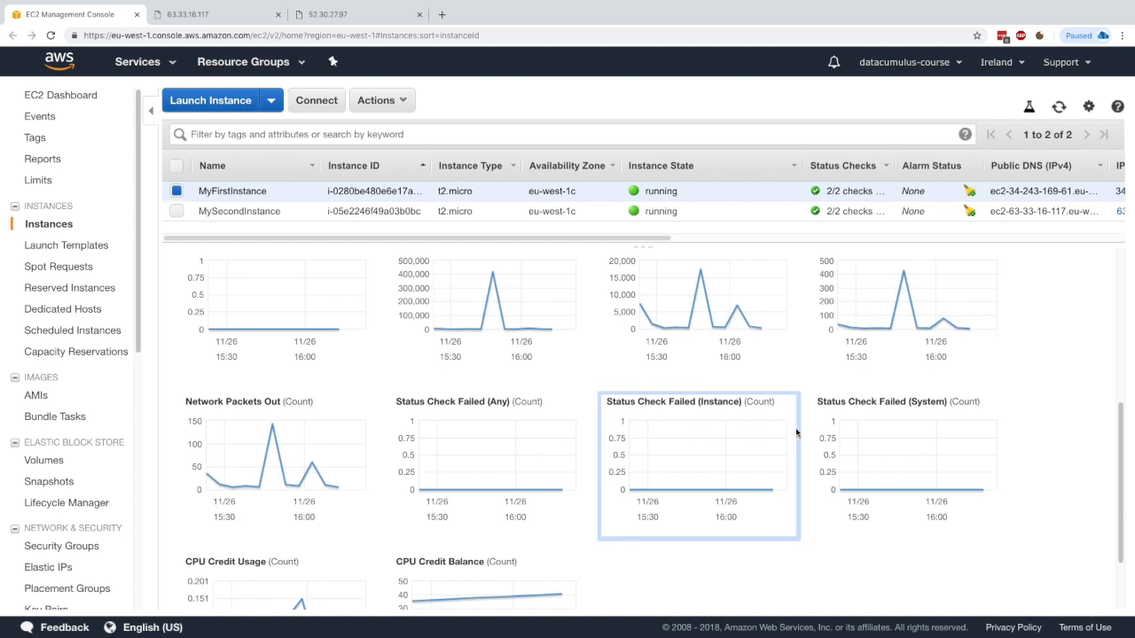
{"action": "mouse_move", "coordinate": [867, 482]}
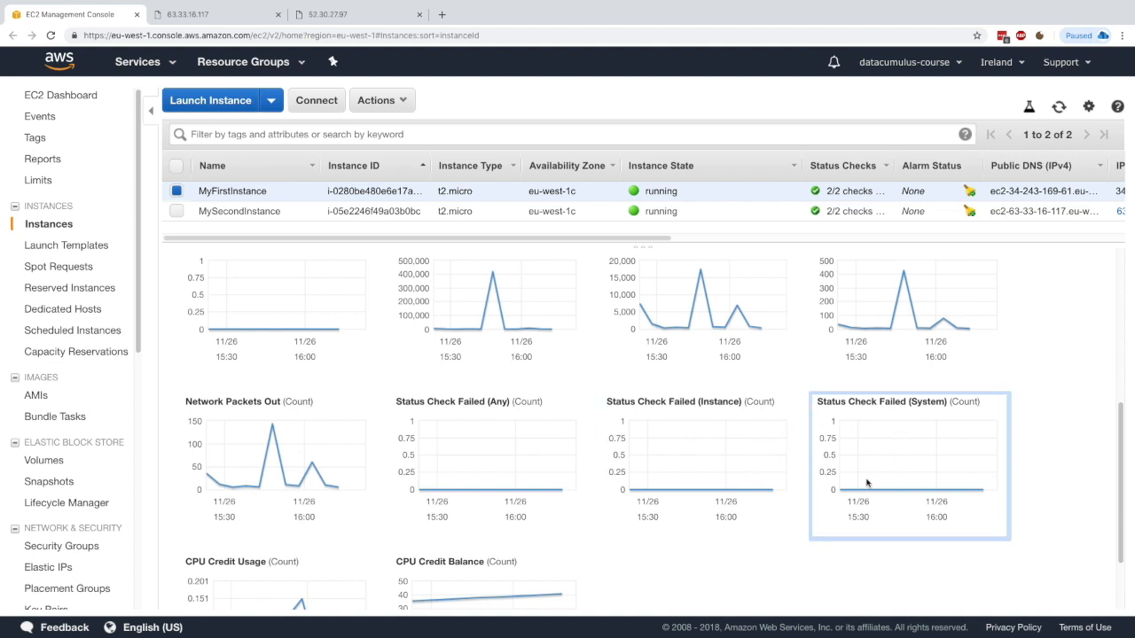
{"action": "mouse_move", "coordinate": [800, 470]}
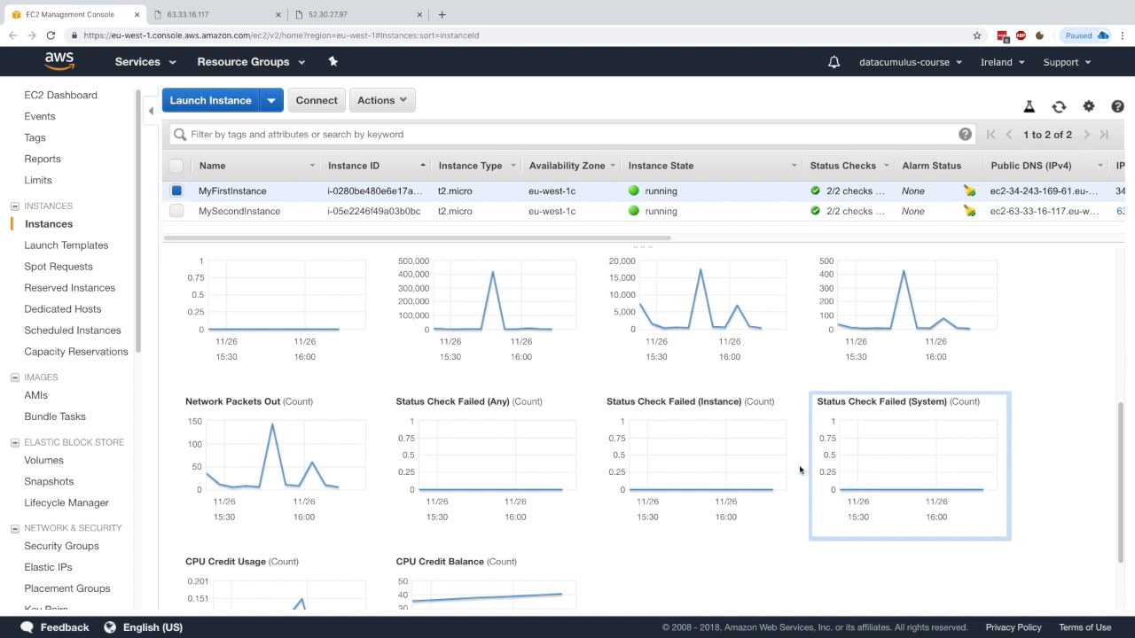
{"action": "mouse_move", "coordinate": [707, 475]}
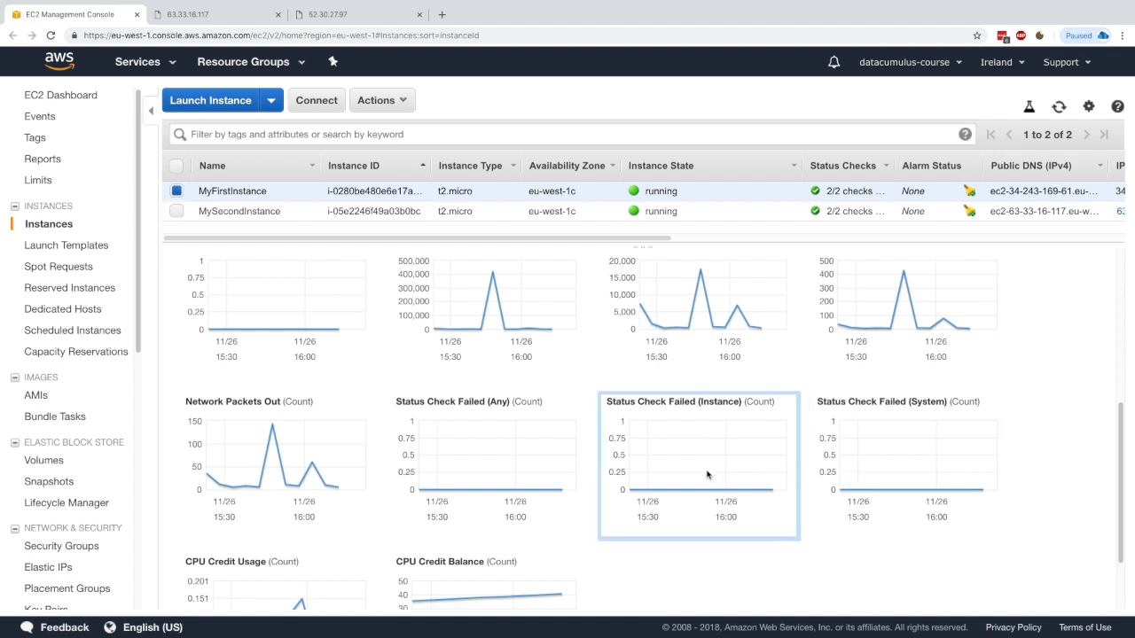
{"action": "mouse_move", "coordinate": [836, 454]}
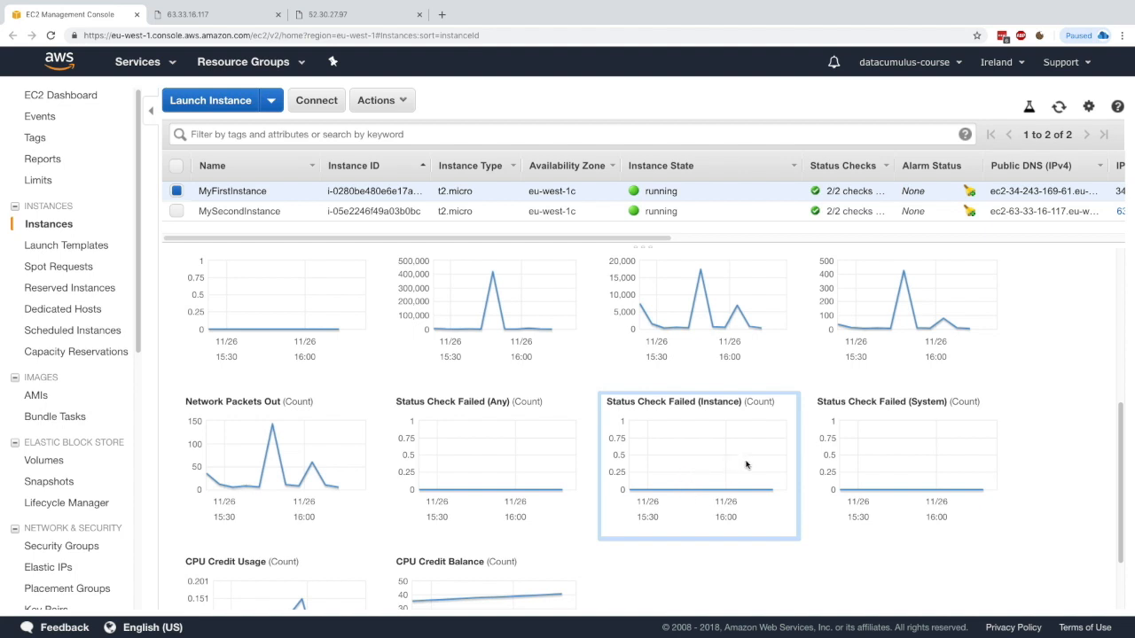
{"action": "scroll", "scroll_direction": "down", "scroll_amount": 3}
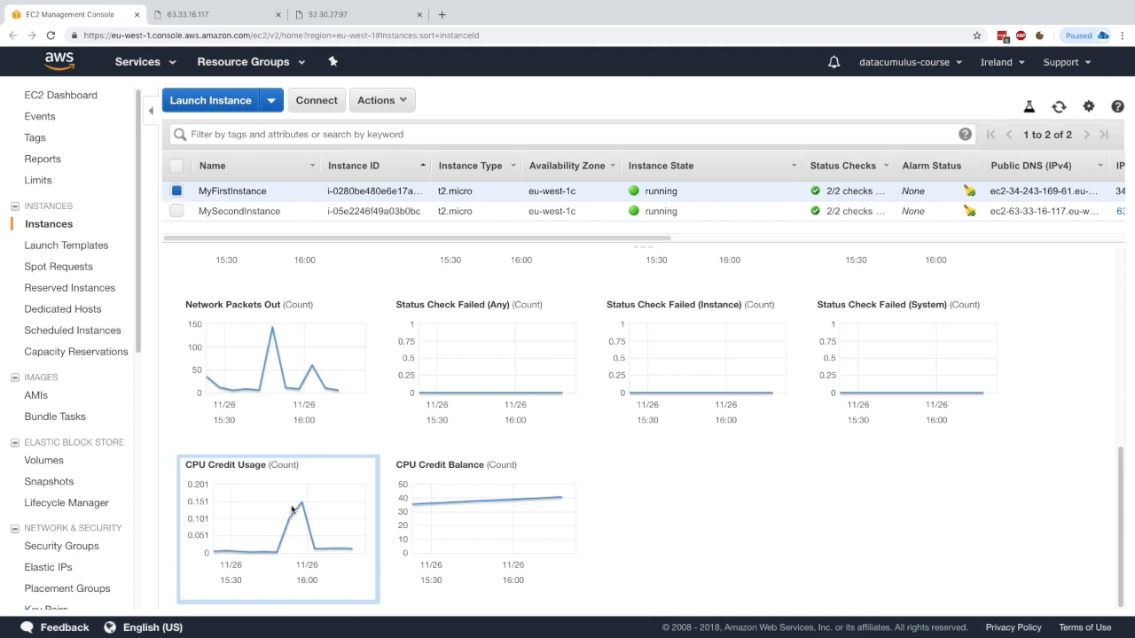
{"action": "mouse_move", "coordinate": [300, 519]}
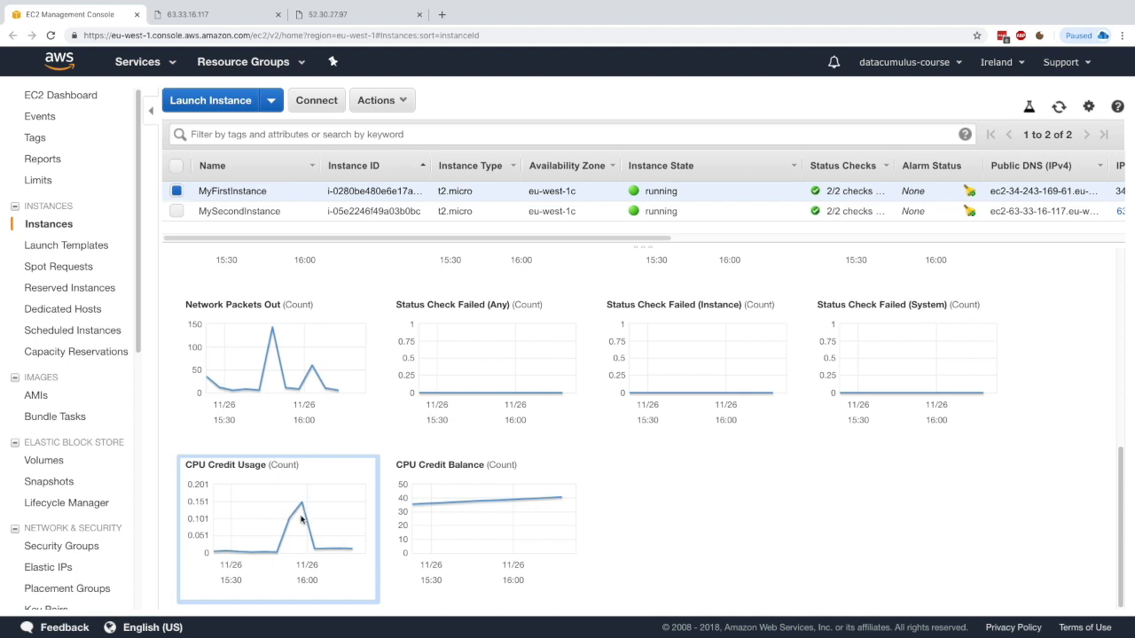
{"action": "mouse_move", "coordinate": [220, 464]}
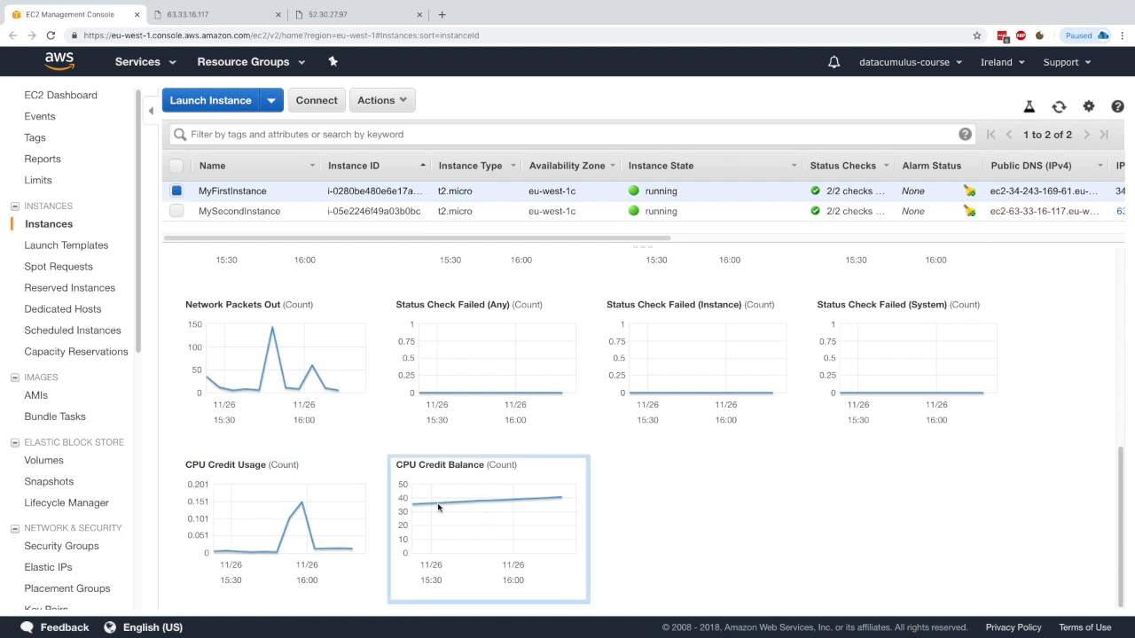
{"action": "mouse_move", "coordinate": [468, 507]}
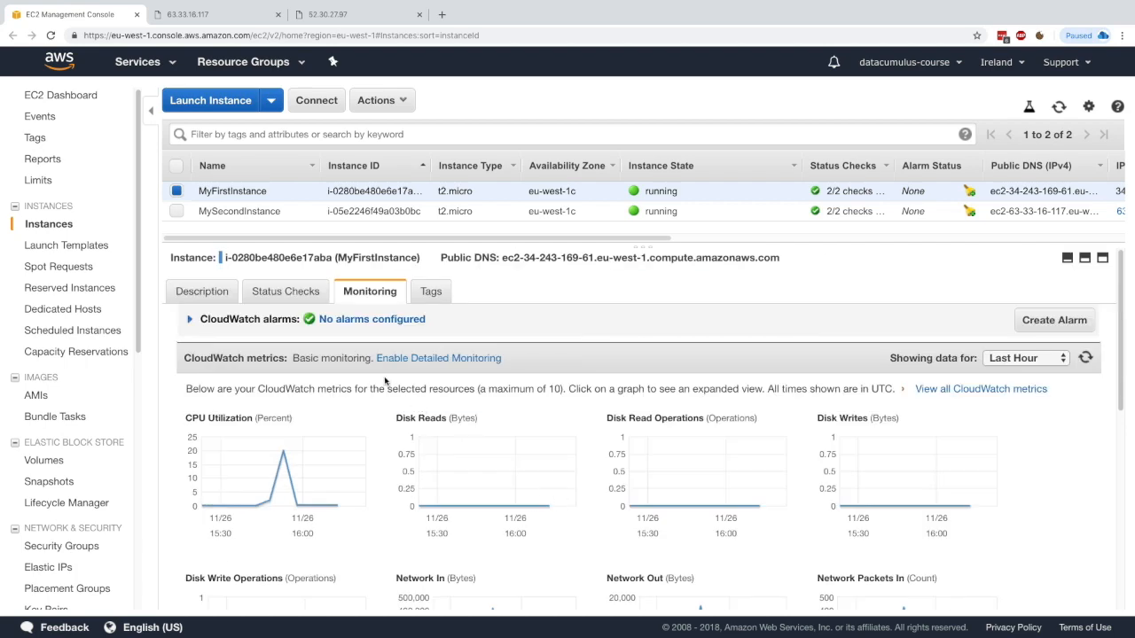
{"action": "left_click", "coordinate": [439, 358]}
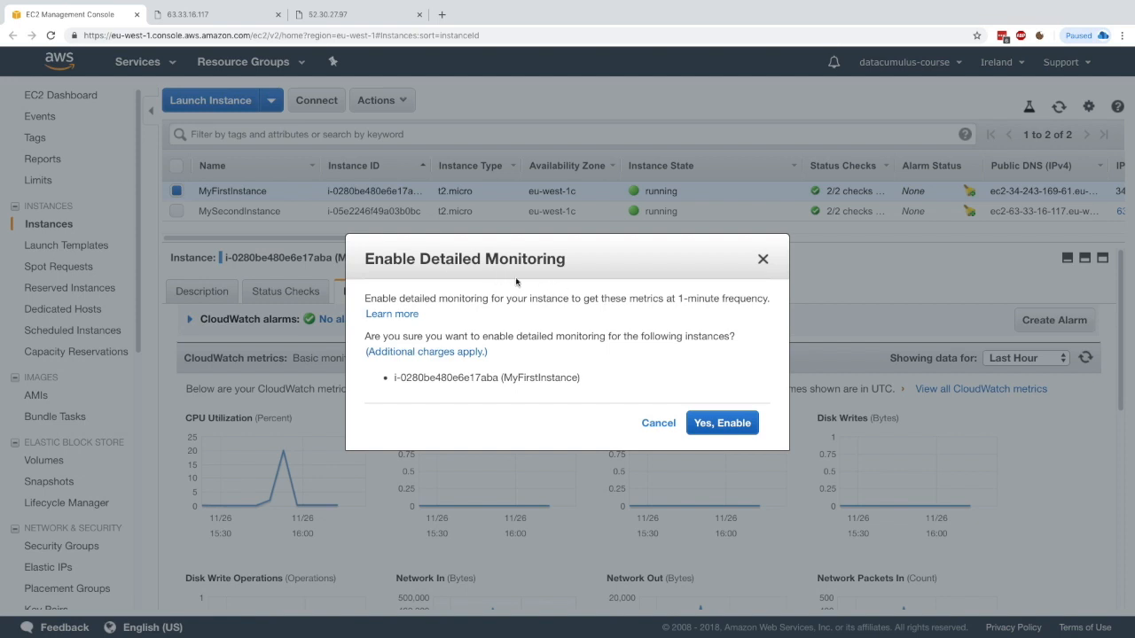
{"action": "mouse_move", "coordinate": [585, 298]}
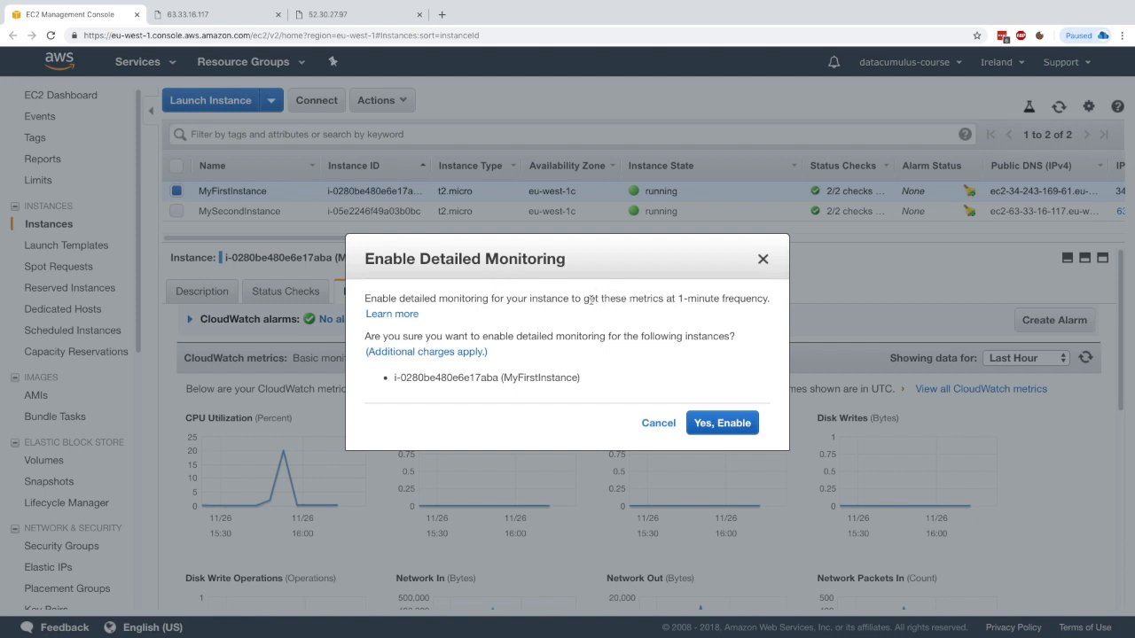
{"action": "mouse_move", "coordinate": [681, 297]}
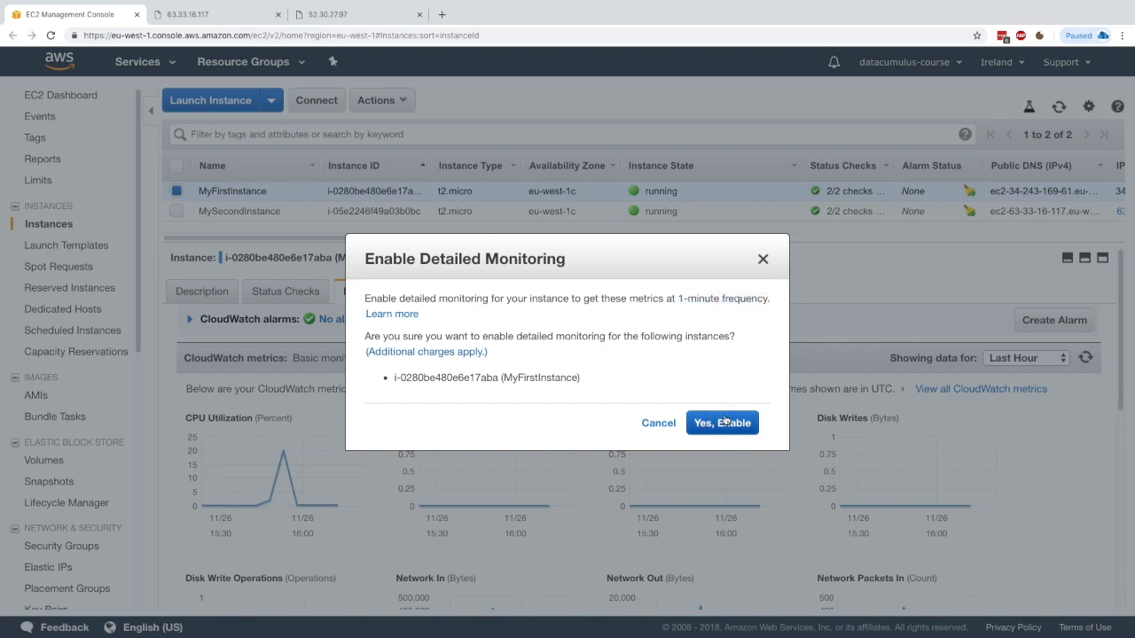
{"action": "mouse_move", "coordinate": [690, 351]}
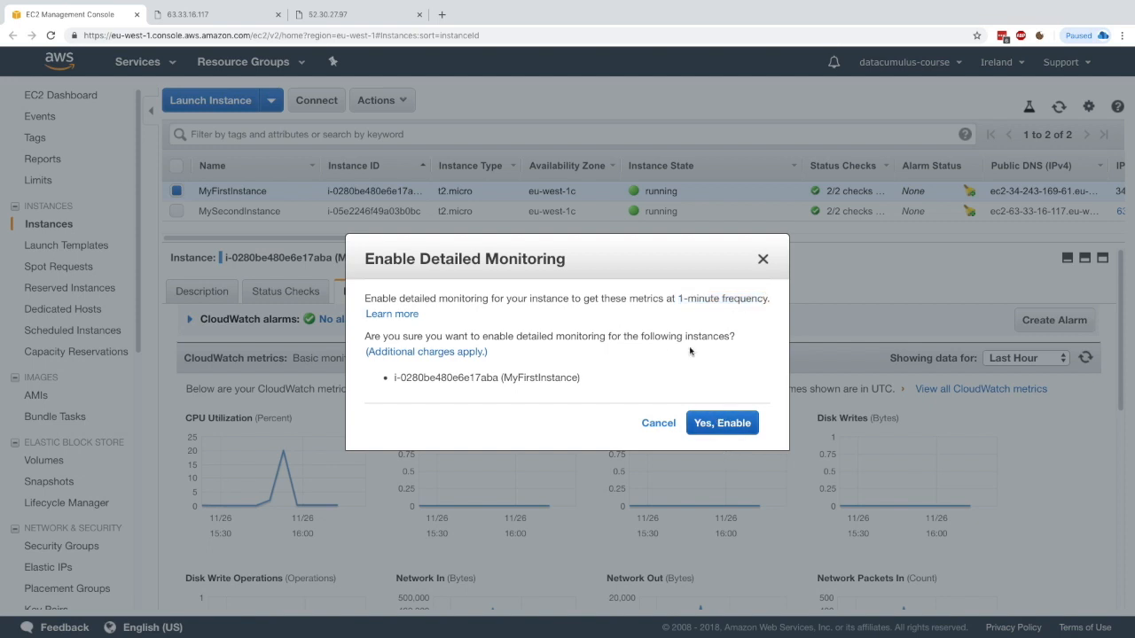
{"action": "mouse_move", "coordinate": [425, 357]}
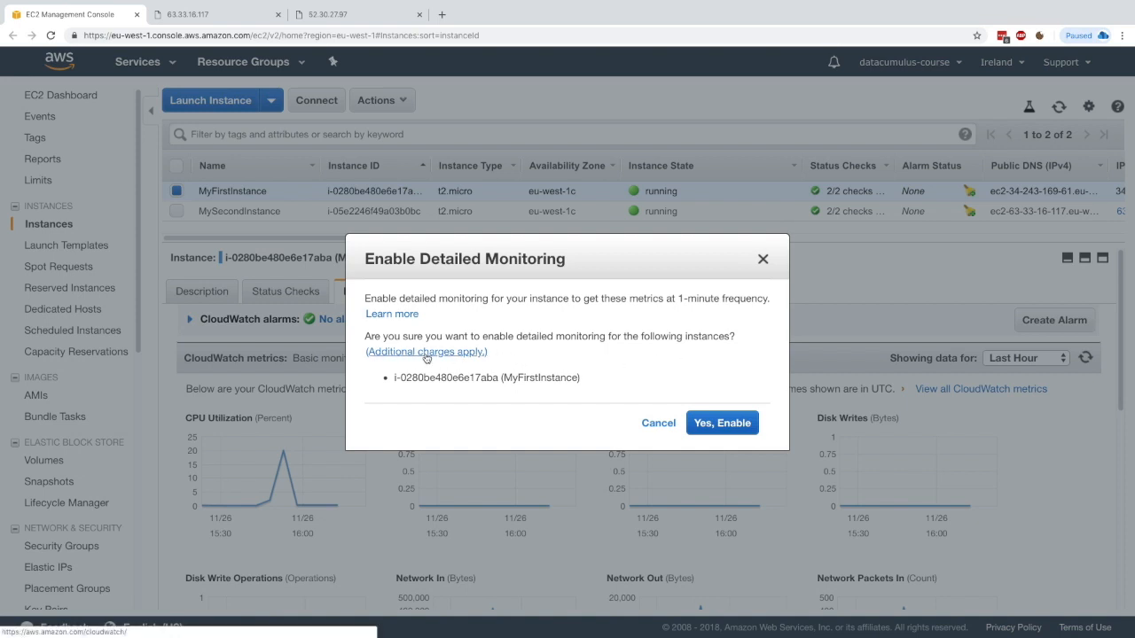
{"action": "left_click", "coordinate": [658, 422]}
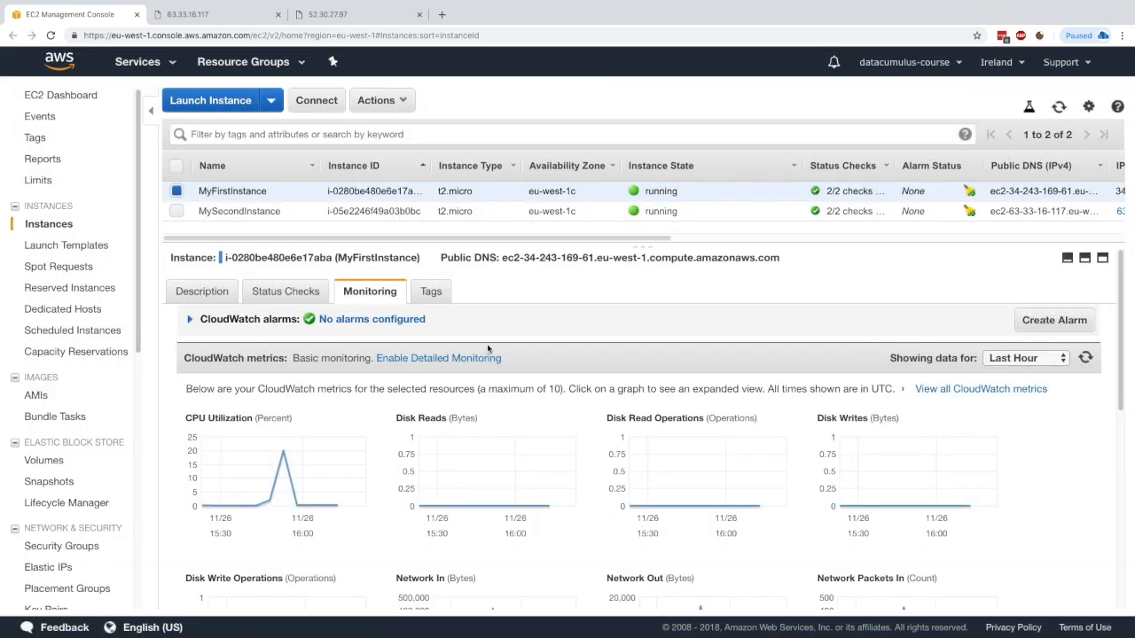
{"action": "mouse_move", "coordinate": [444, 367]}
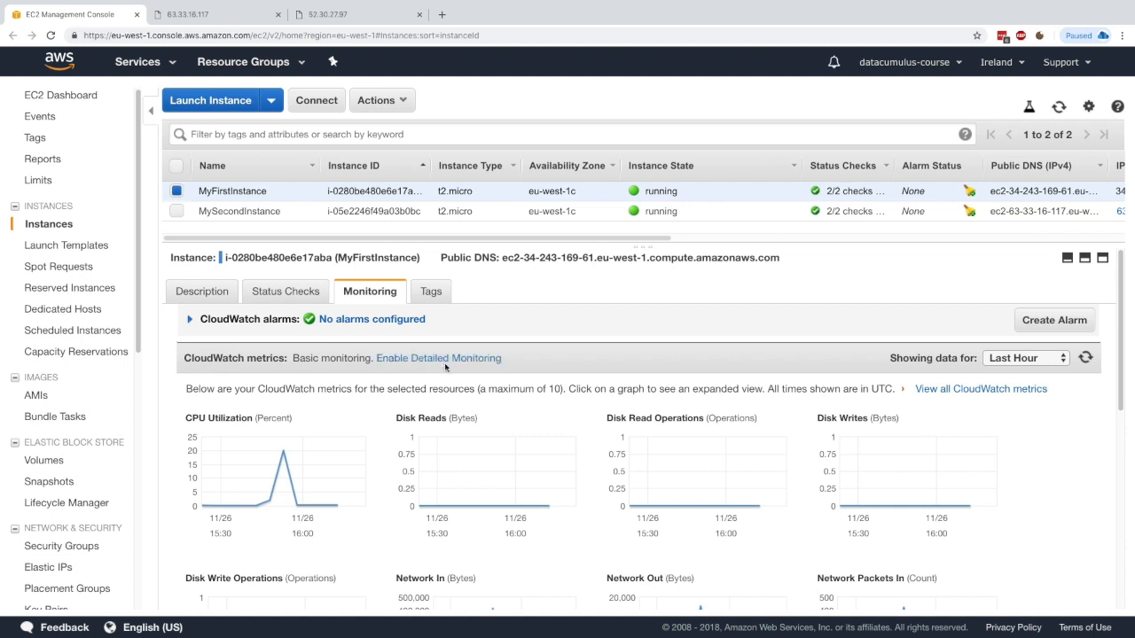
{"action": "mouse_move", "coordinate": [289, 216]}
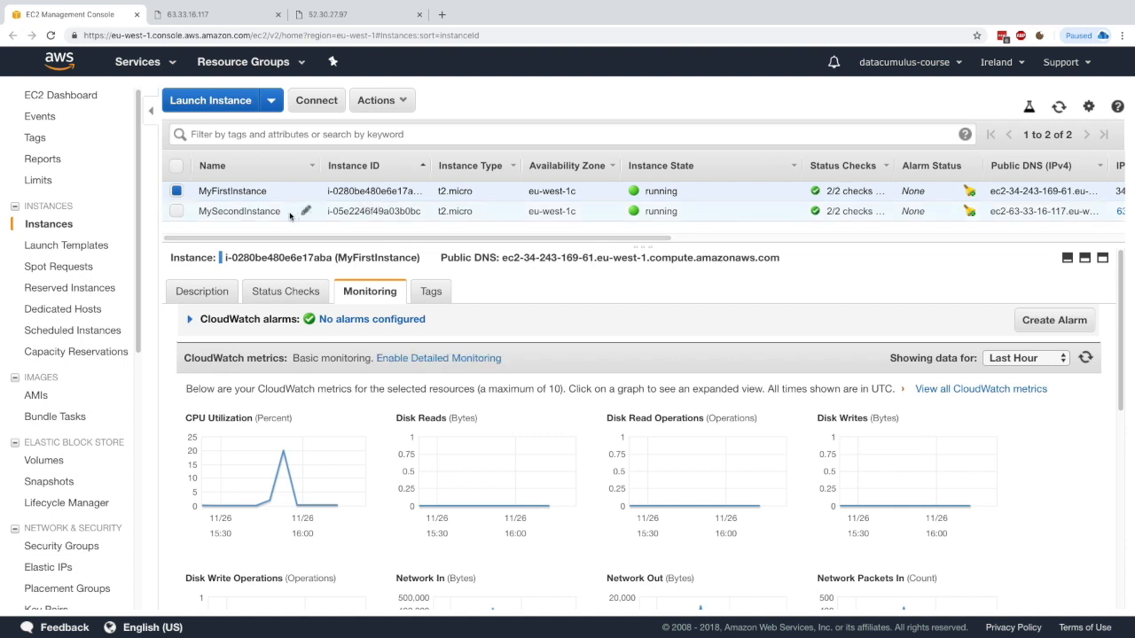
{"action": "left_click", "coordinate": [237, 211]}
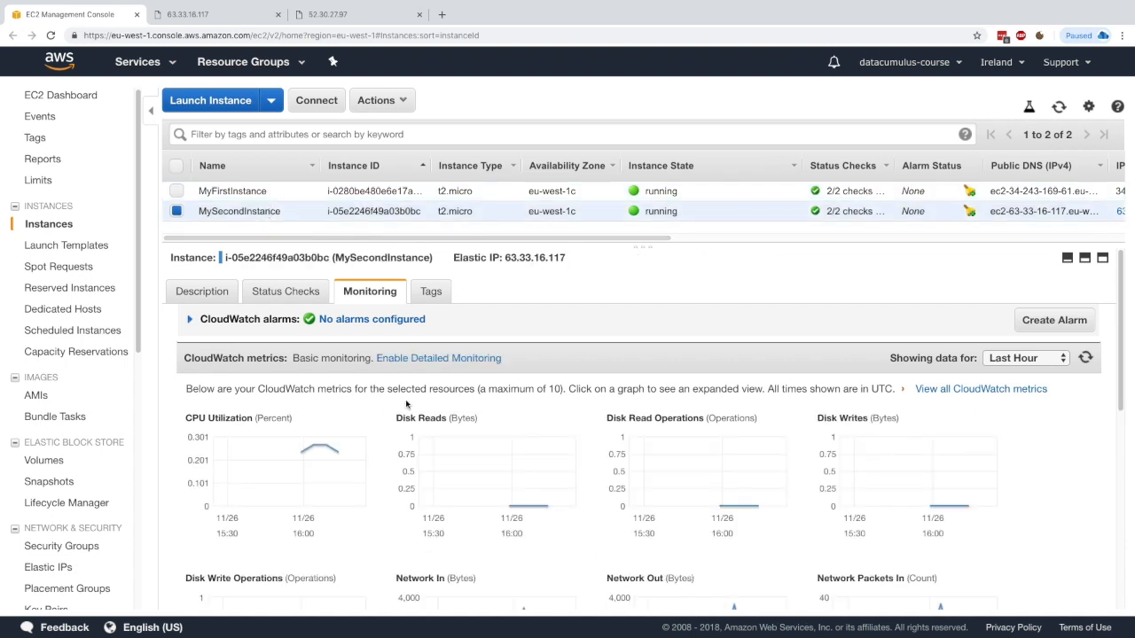
{"action": "mouse_move", "coordinate": [373, 392]}
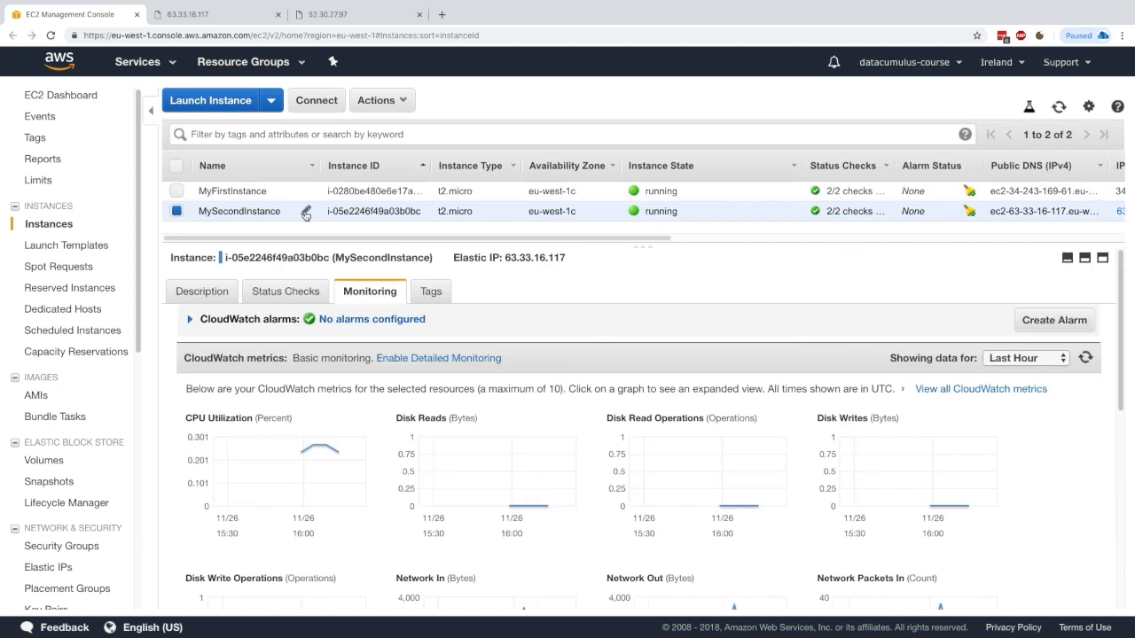
{"action": "left_click", "coordinate": [233, 191]}
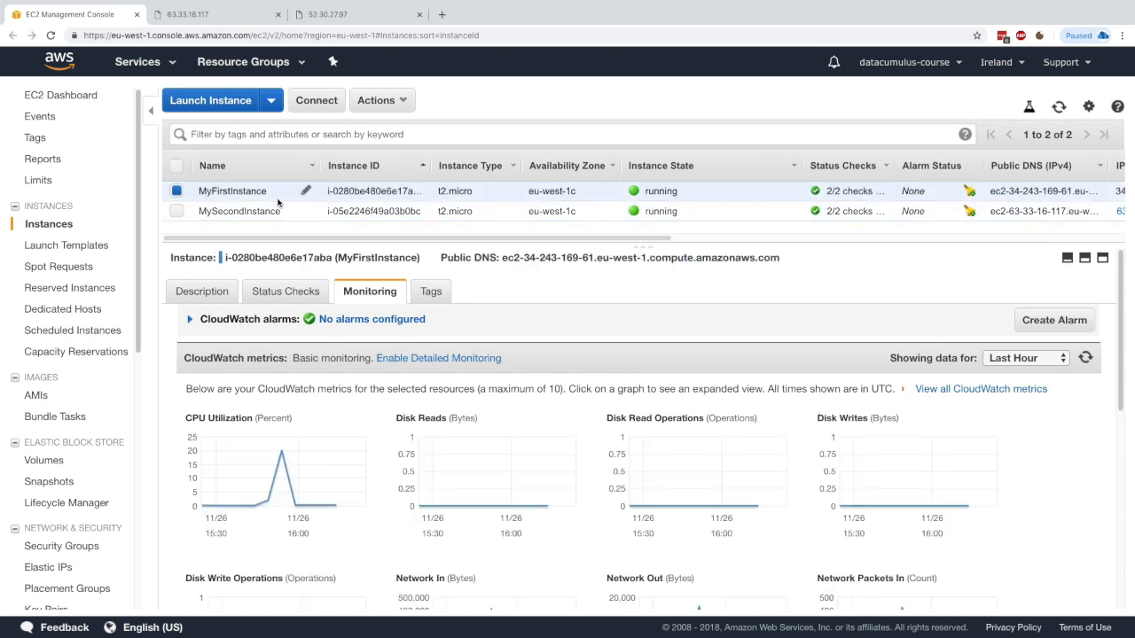